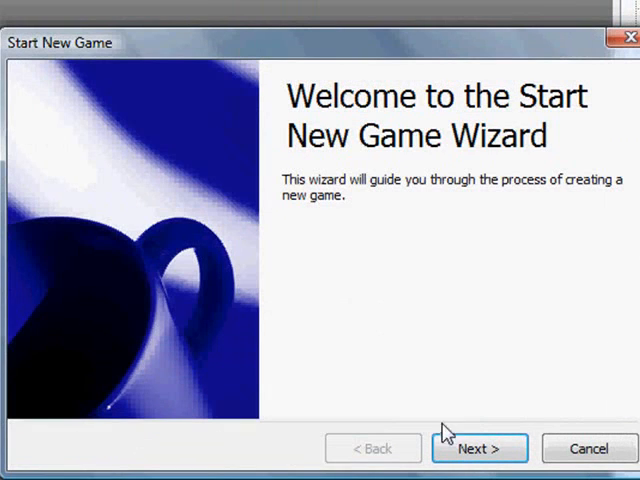
{"action": "mouse_move", "coordinate": [527, 420]}
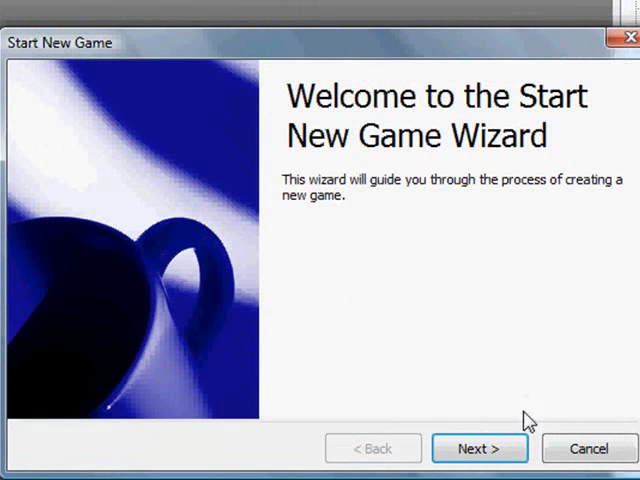
- Choose the Default Game template in the new-game wizard after trying Empty Game and Verb Coin
{"action": "left_click", "coordinate": [478, 448]}
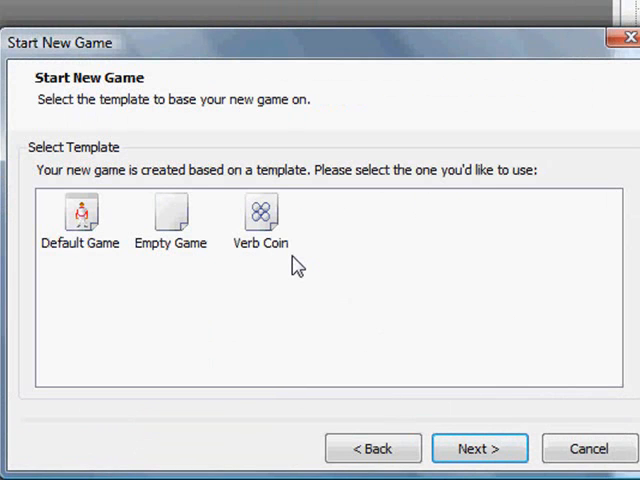
{"action": "mouse_move", "coordinate": [80, 245]}
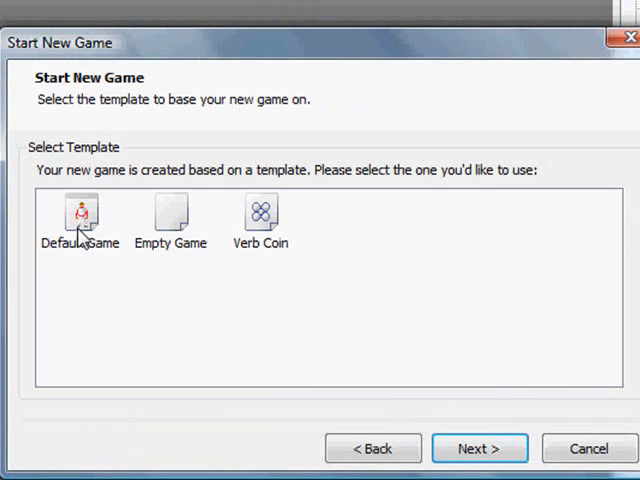
{"action": "left_click", "coordinate": [170, 215]}
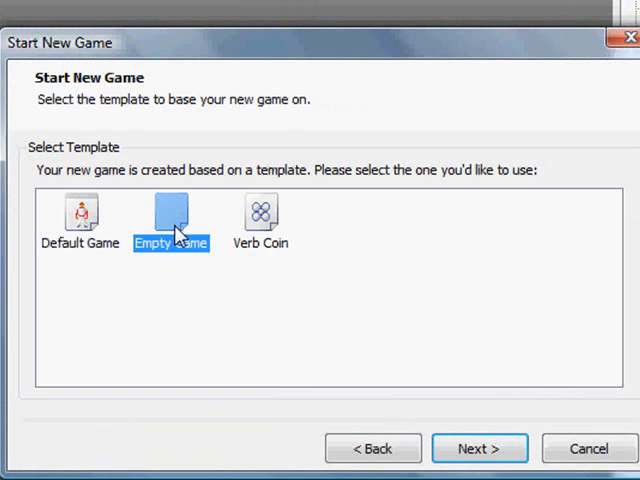
{"action": "left_click", "coordinate": [260, 213]}
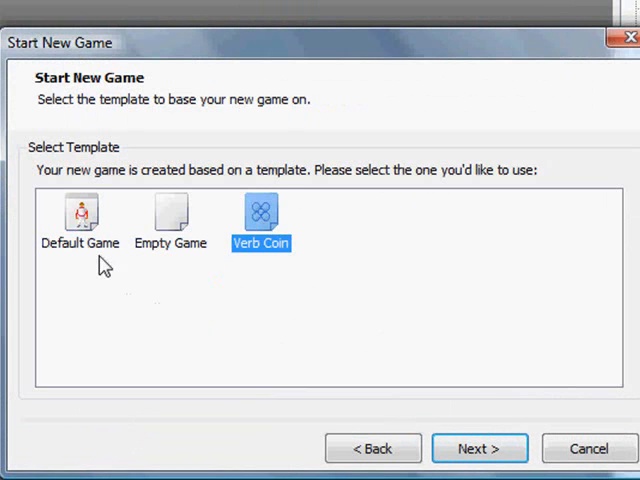
{"action": "left_click", "coordinate": [80, 214]}
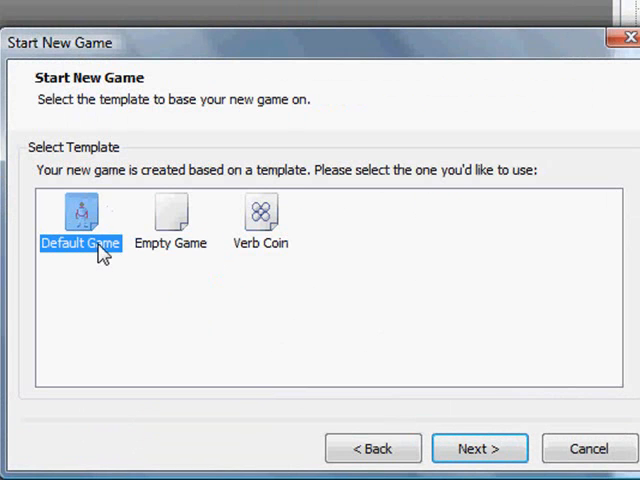
{"action": "mouse_move", "coordinate": [85, 210]}
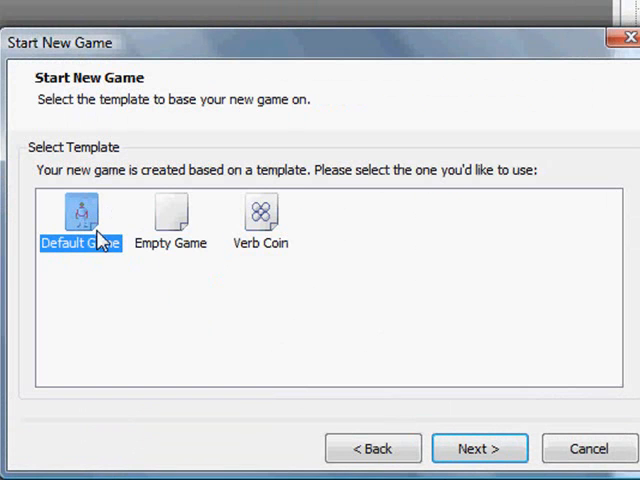
{"action": "mouse_move", "coordinate": [305, 201]}
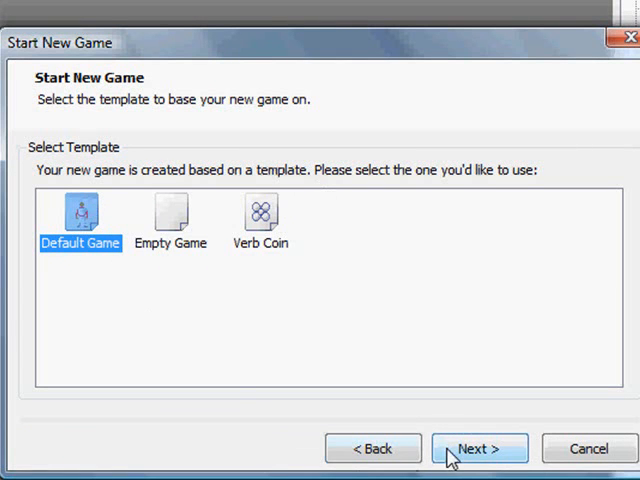
{"action": "mouse_move", "coordinate": [528, 456]}
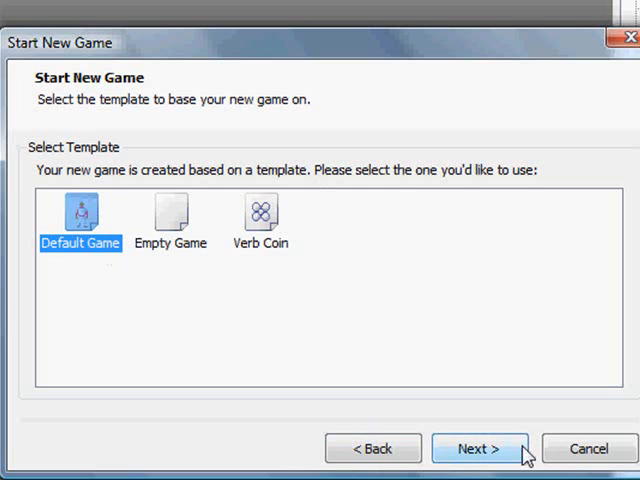
{"action": "left_click", "coordinate": [478, 448]}
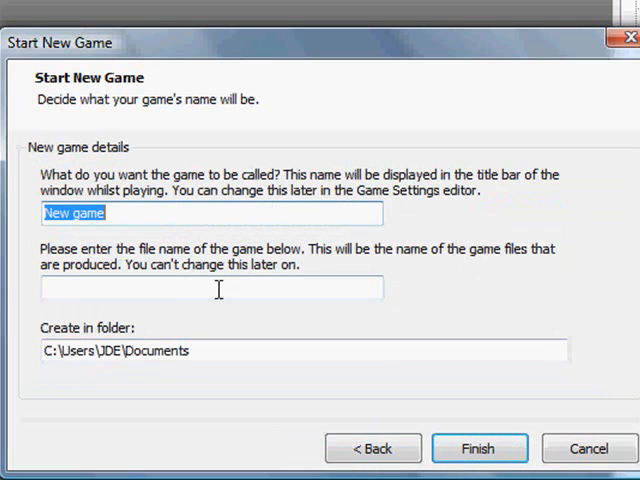
- Enter 'Sammy's Quest' as the game name and file name, and finish the wizard
{"action": "type", "text": "Sammy's Quest"}
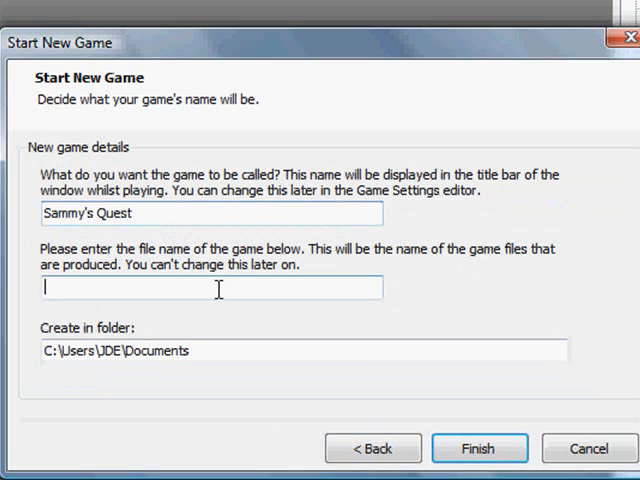
{"action": "type", "text": "Sammy's Quest"}
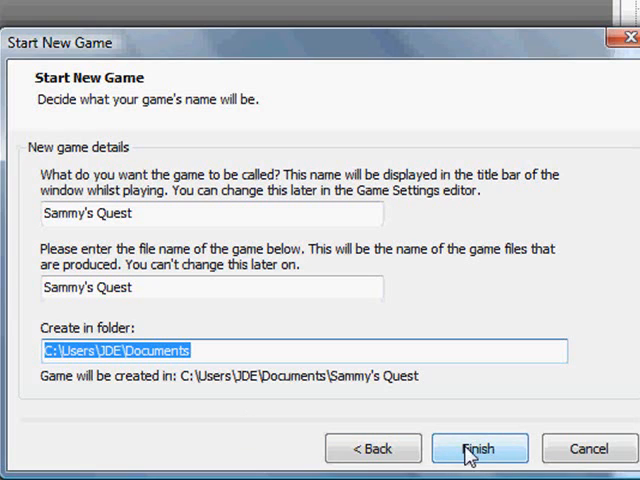
{"action": "left_click", "coordinate": [478, 448]}
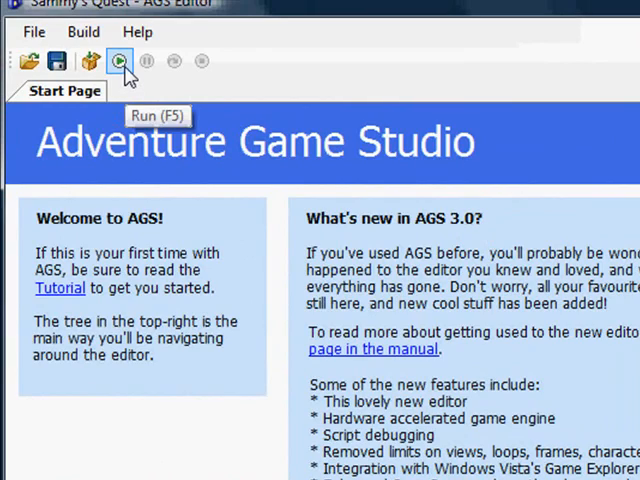
- Test-run Sammy's Quest, then quit it through the in-game quit prompt
{"action": "scroll", "scroll_direction": "down", "scroll_amount": 3}
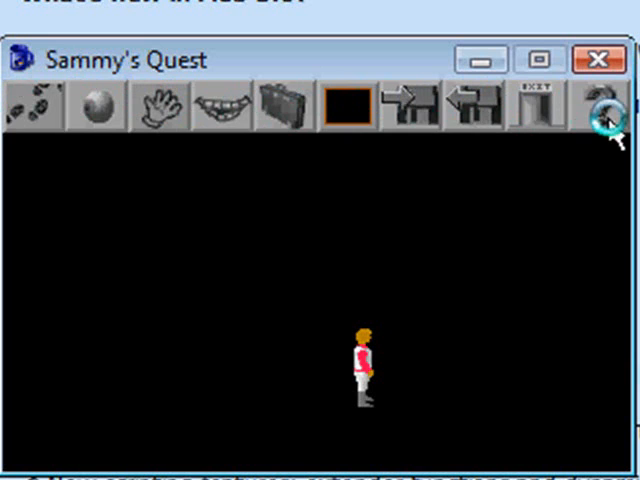
{"action": "left_click", "coordinate": [600, 105]}
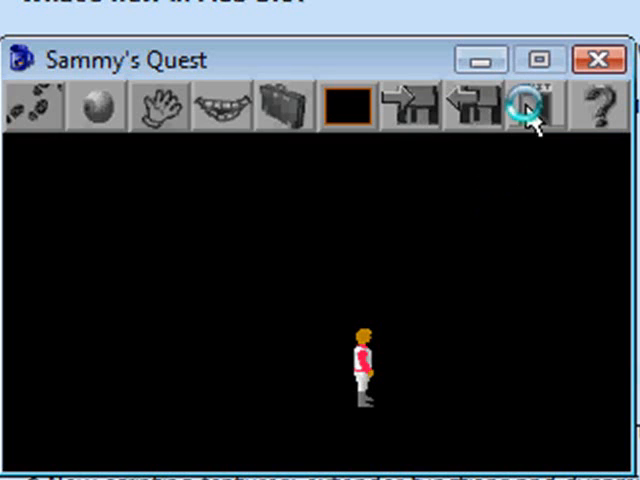
{"action": "left_click", "coordinate": [524, 108]}
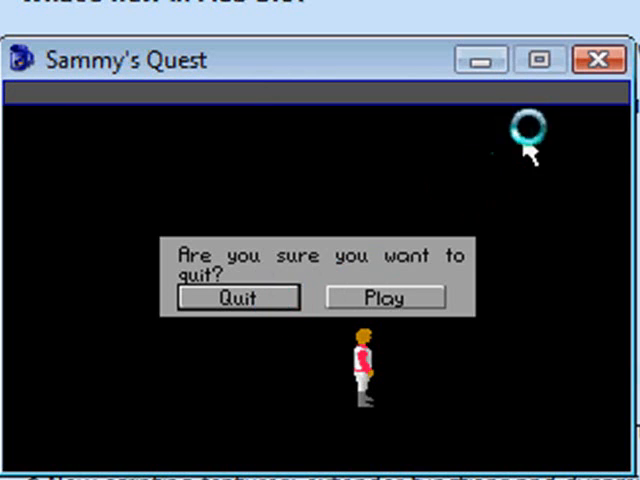
{"action": "left_click", "coordinate": [236, 297]}
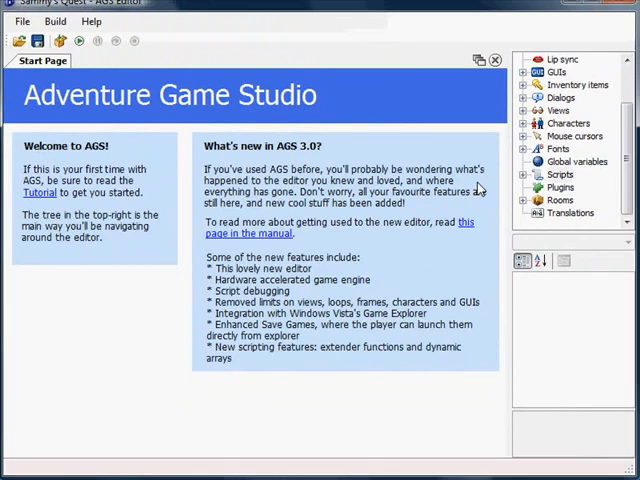
{"action": "mouse_move", "coordinate": [482, 187]}
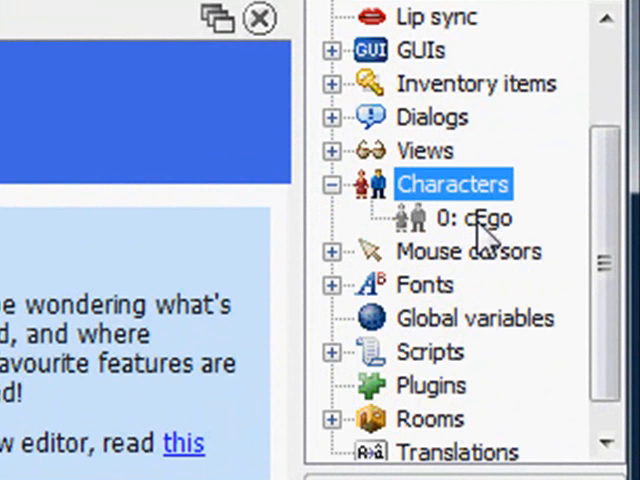
- Give character cEgo the RealName Sammy and the ScriptName cSammy in the Properties grid
{"action": "double_click", "coordinate": [477, 219]}
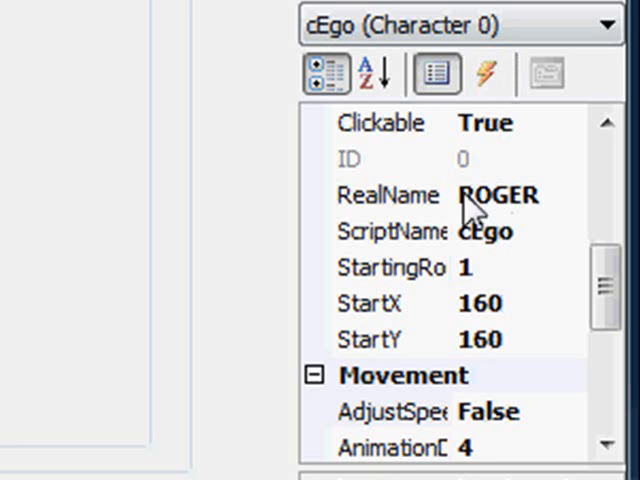
{"action": "left_click", "coordinate": [390, 194]}
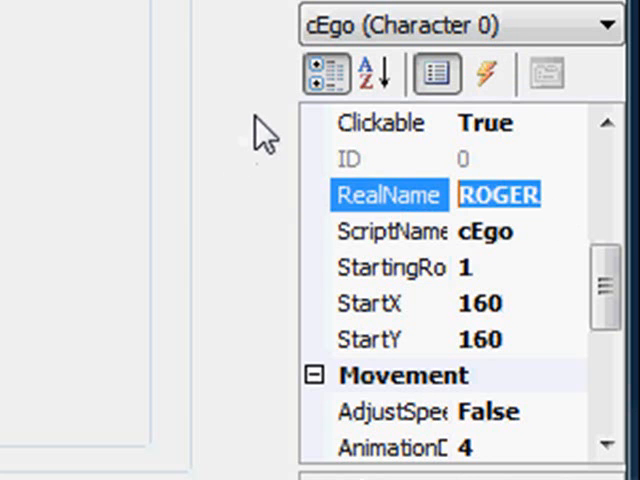
{"action": "type", "text": "Sammy"}
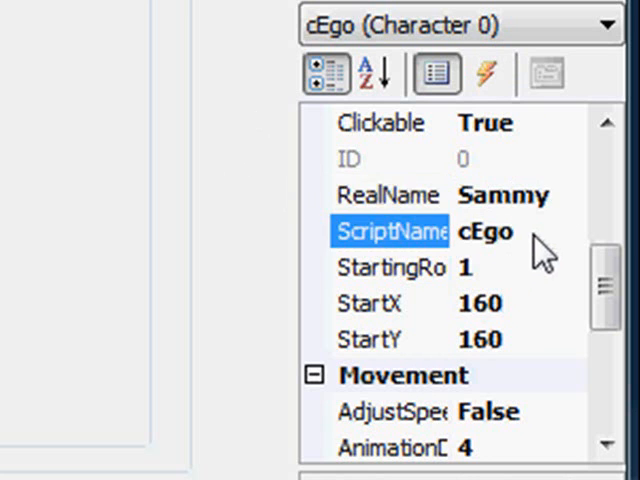
{"action": "key", "text": "Backspace"}
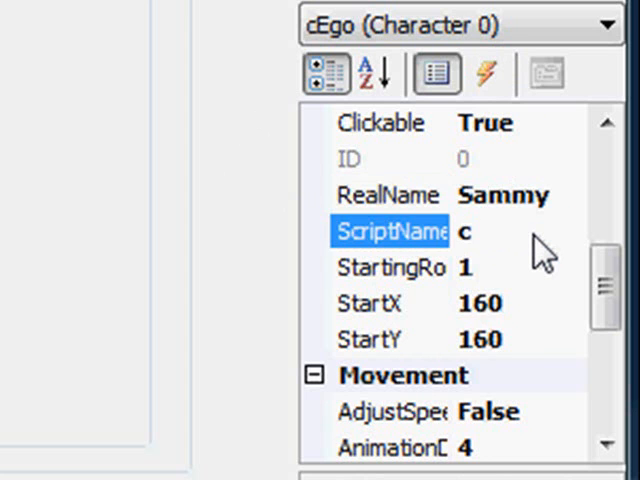
{"action": "type", "text": "Sammy"}
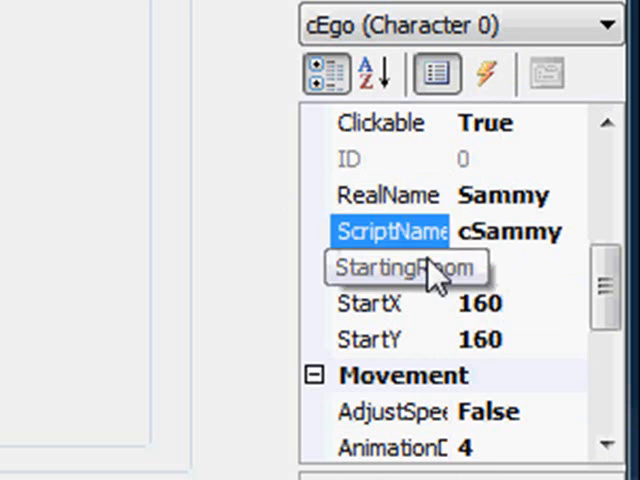
{"action": "left_click", "coordinate": [390, 231]}
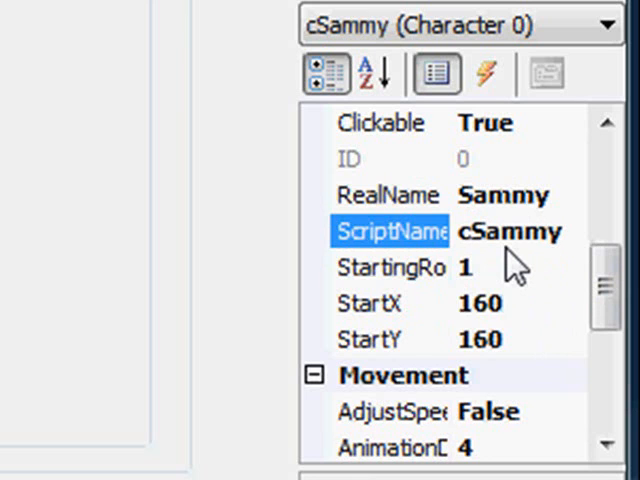
{"action": "left_click", "coordinate": [525, 231]}
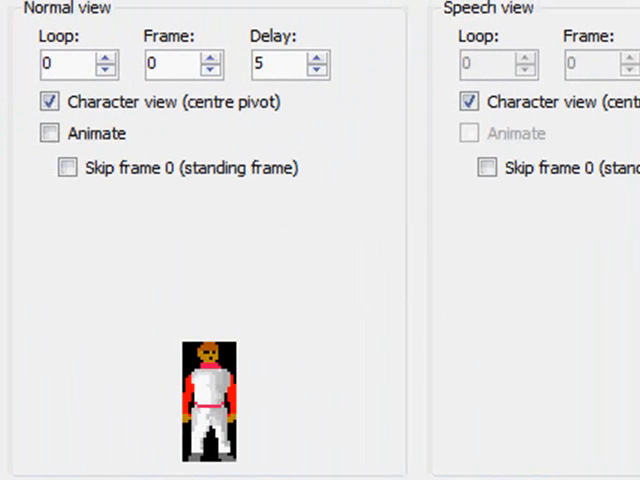
- Watch Sammy's normal-view walk animate in the cSammy character preview with Animate ticked
{"action": "left_click", "coordinate": [50, 133]}
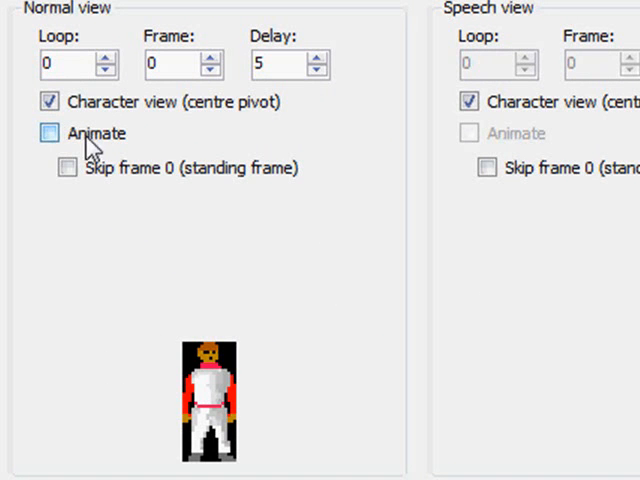
{"action": "left_click", "coordinate": [50, 101]}
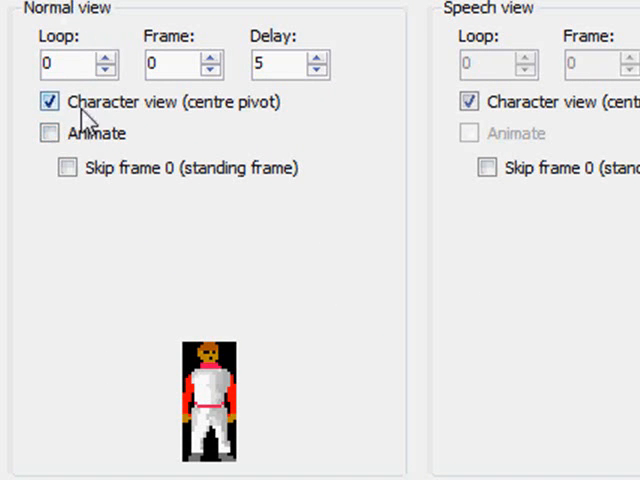
{"action": "left_click", "coordinate": [50, 133]}
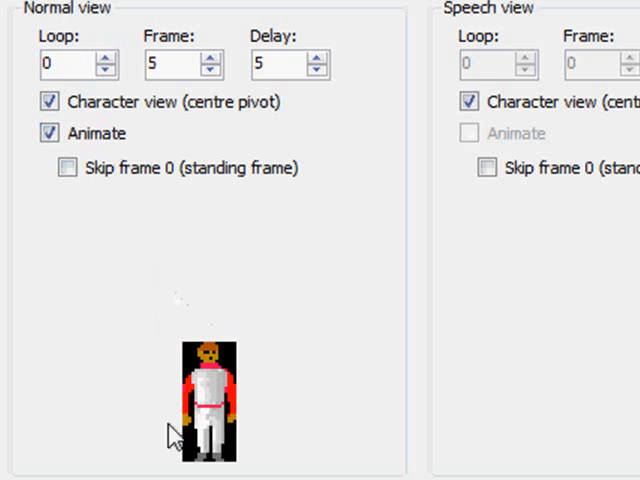
{"action": "left_click", "coordinate": [213, 57]}
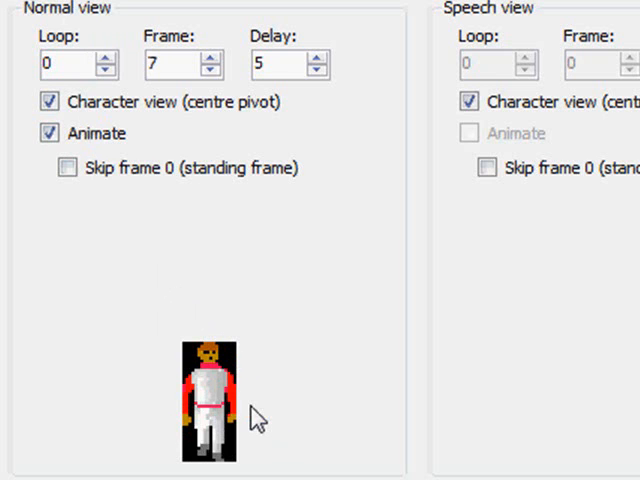
{"action": "left_click", "coordinate": [213, 57]}
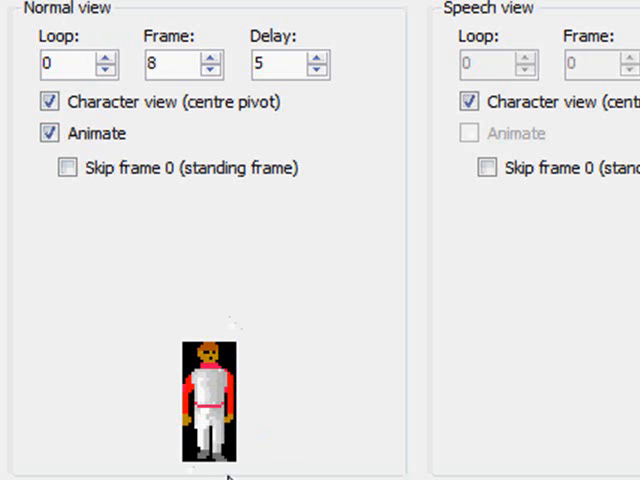
{"action": "left_click", "coordinate": [211, 57]}
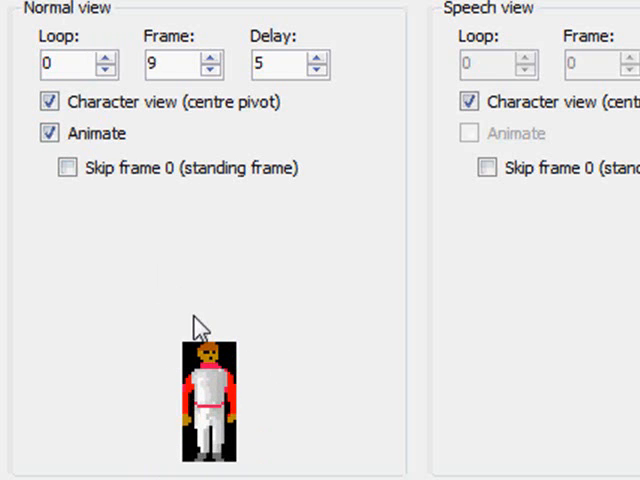
{"action": "left_click", "coordinate": [51, 133]}
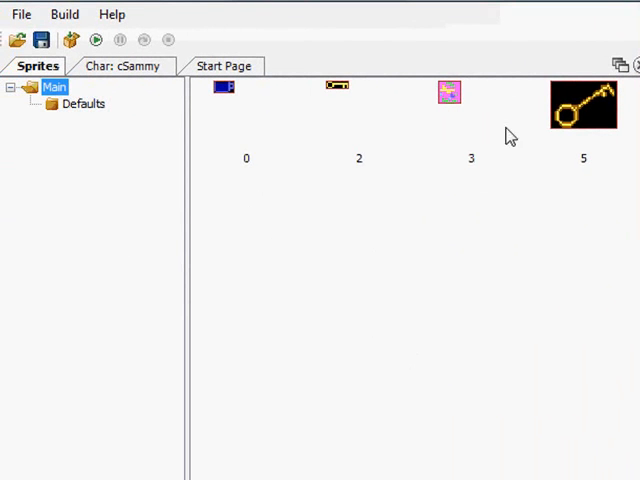
{"action": "mouse_move", "coordinate": [248, 118]}
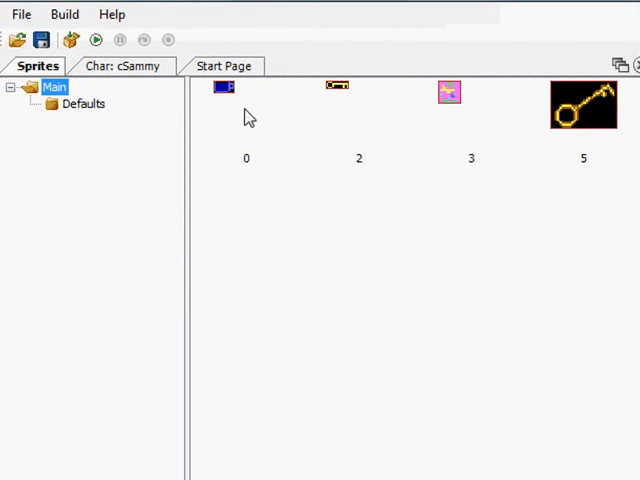
{"action": "mouse_move", "coordinate": [567, 118]}
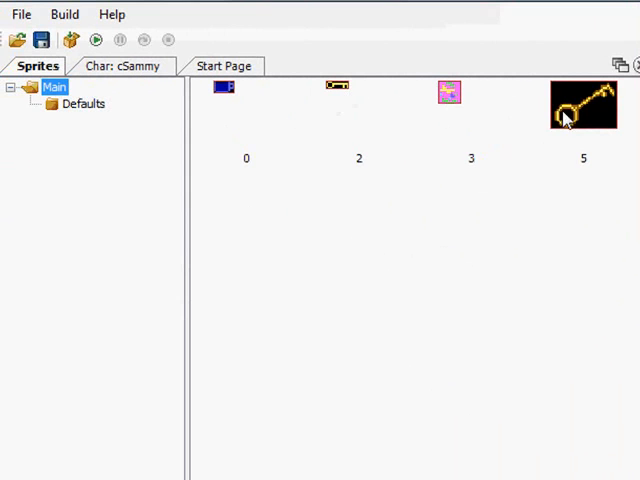
{"action": "mouse_move", "coordinate": [427, 91]}
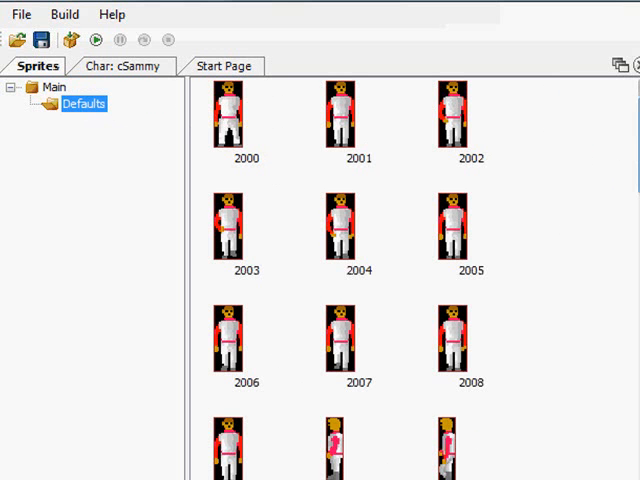
{"action": "mouse_move", "coordinate": [465, 362]}
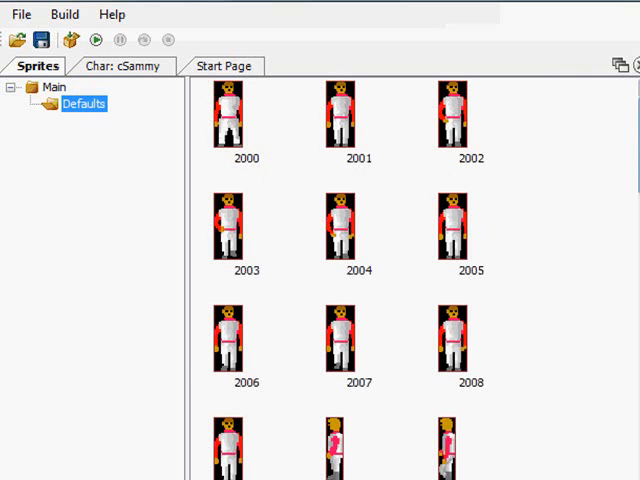
- Scroll the Defaults sprite folder from Sammy's walk frames down to the interface and cursor icons
{"action": "scroll", "scroll_direction": "down", "scroll_amount": 3}
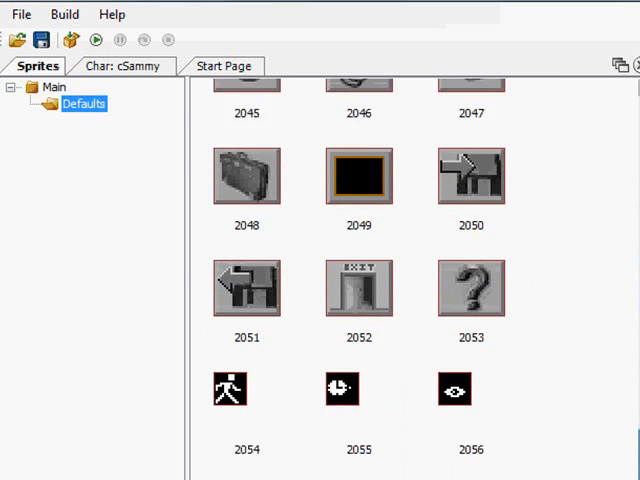
{"action": "scroll", "scroll_direction": "down", "scroll_amount": 3}
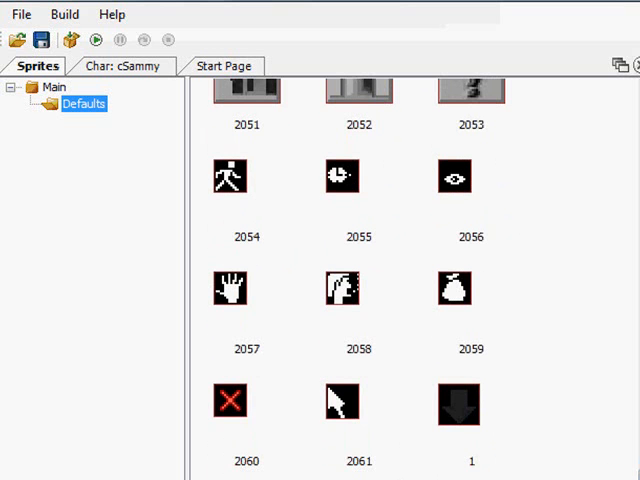
{"action": "scroll", "scroll_direction": "up", "scroll_amount": 3}
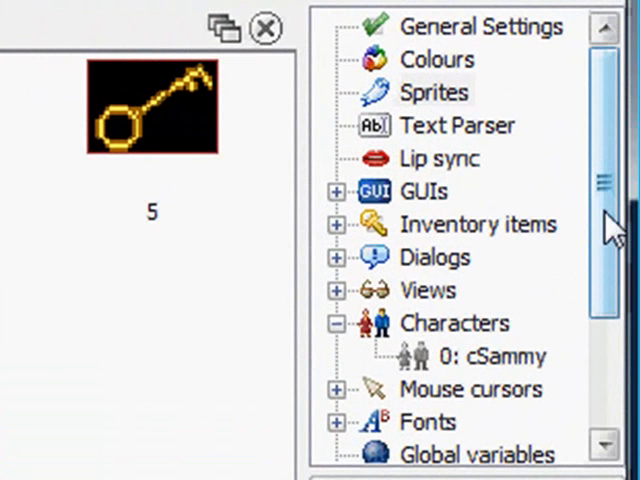
- Open VIEW1 and scroll through its down, left, right and up loops 0–3
{"action": "scroll", "scroll_direction": "down", "scroll_amount": 3}
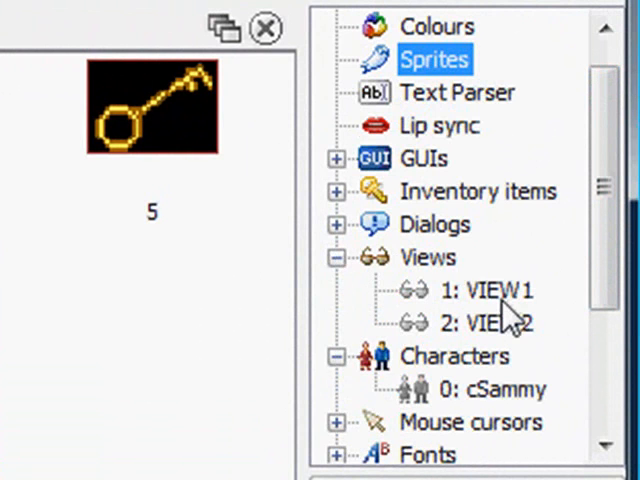
{"action": "mouse_move", "coordinate": [390, 280]}
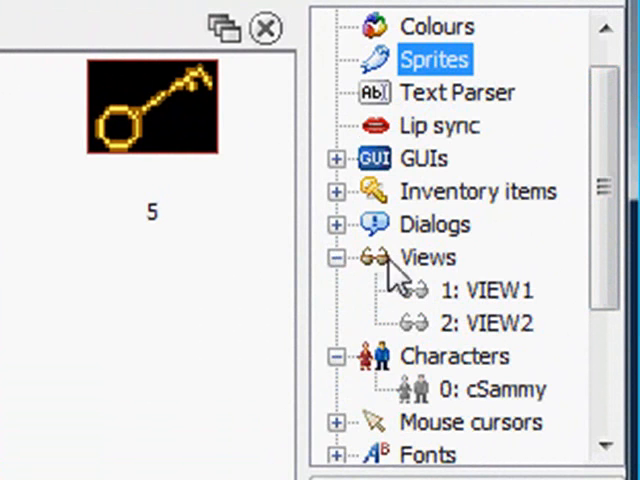
{"action": "left_click", "coordinate": [429, 257]}
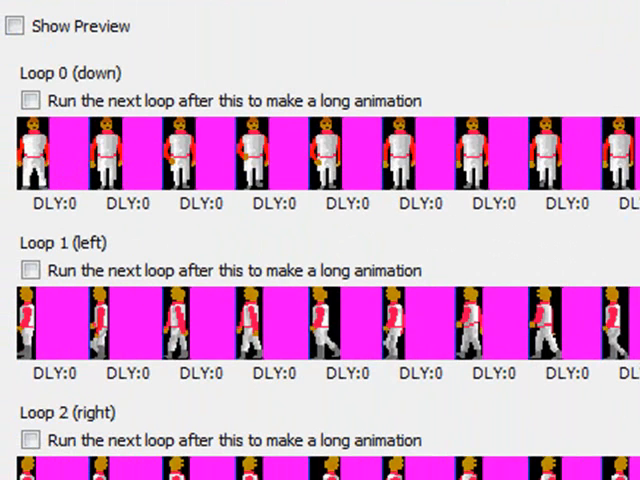
{"action": "mouse_move", "coordinate": [207, 260]}
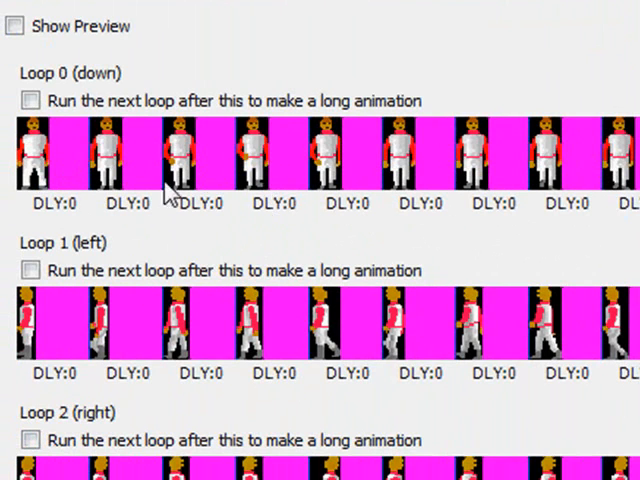
{"action": "mouse_move", "coordinate": [492, 308]}
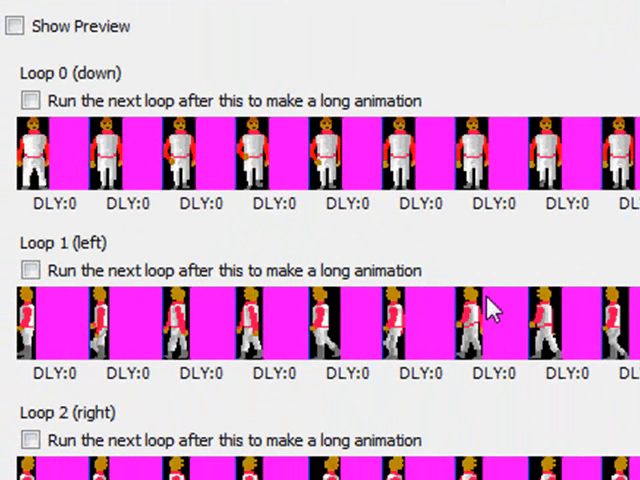
{"action": "mouse_move", "coordinate": [145, 350]}
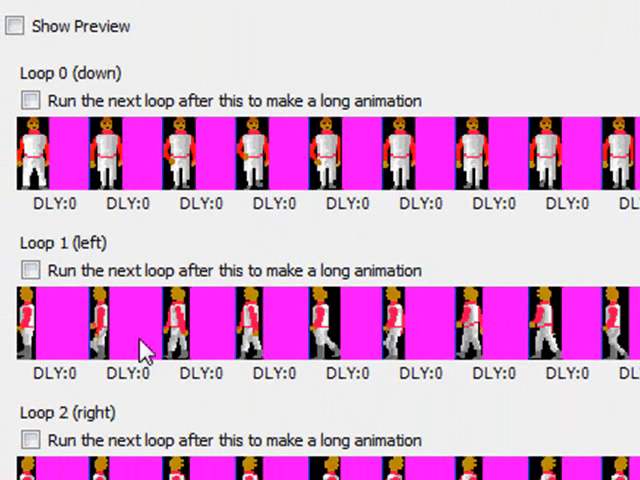
{"action": "mouse_move", "coordinate": [145, 350]}
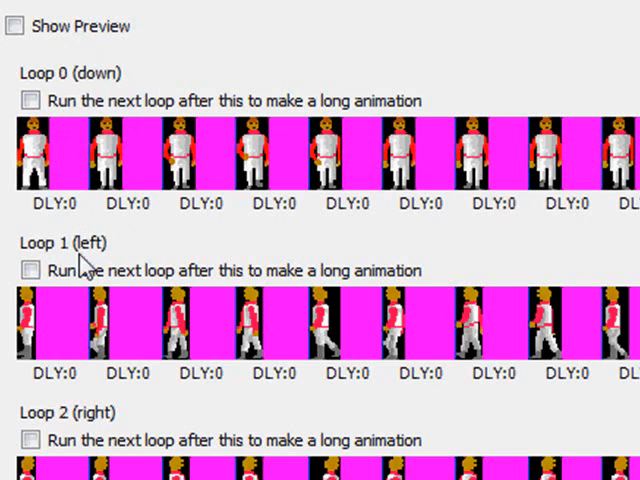
{"action": "scroll", "scroll_direction": "down", "scroll_amount": 3}
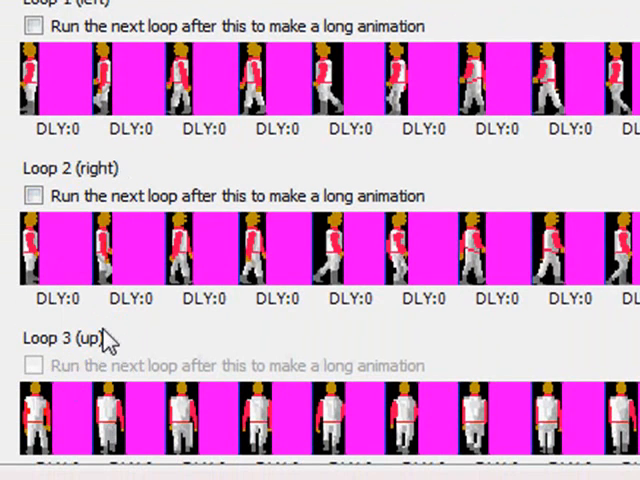
{"action": "scroll", "scroll_direction": "down", "scroll_amount": 3}
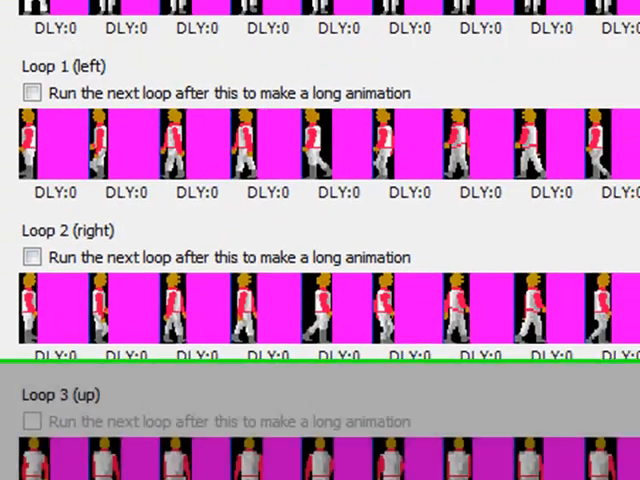
{"action": "scroll", "scroll_direction": "up", "scroll_amount": 3}
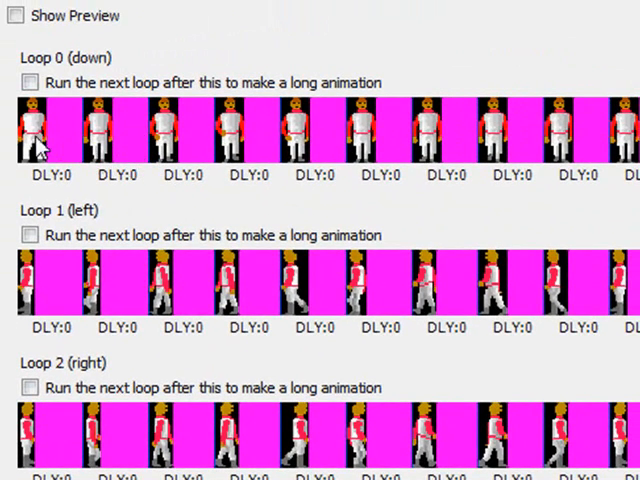
{"action": "mouse_move", "coordinate": [170, 150]}
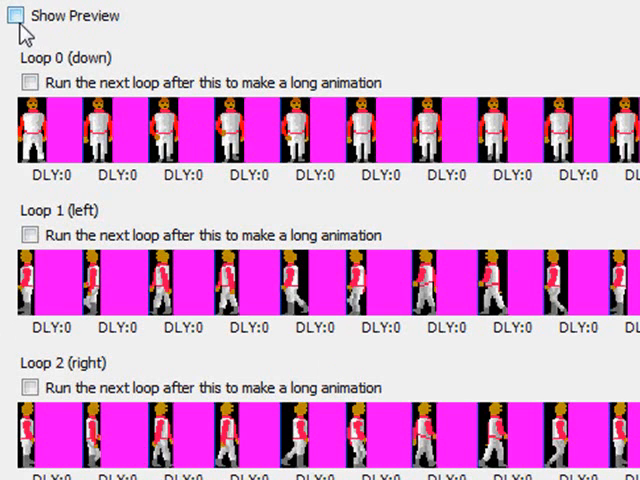
- Animate the VIEW1 preview and step the Loop spinner through loops 0 to 3
{"action": "left_click", "coordinate": [16, 15]}
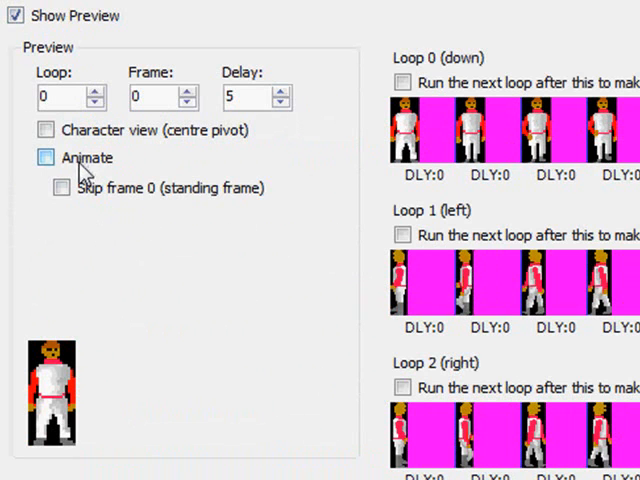
{"action": "left_click", "coordinate": [45, 157]}
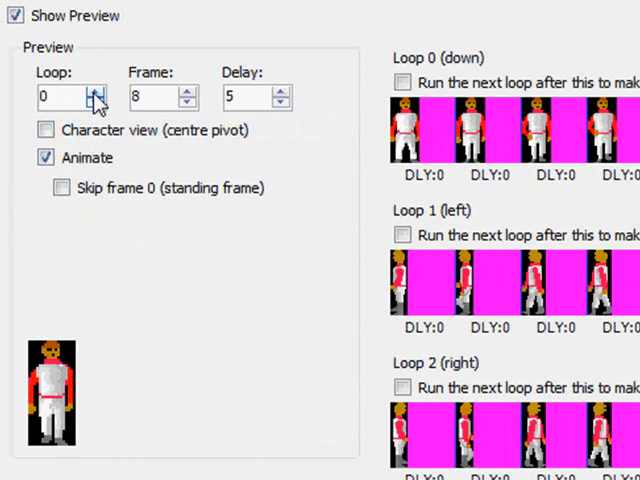
{"action": "left_click", "coordinate": [96, 90]}
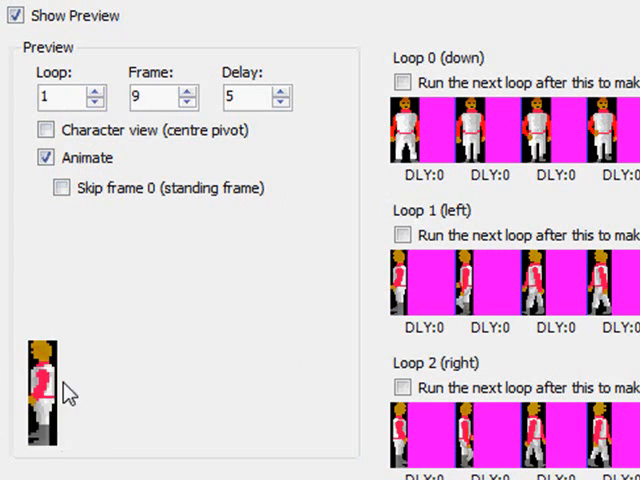
{"action": "left_click", "coordinate": [96, 90]}
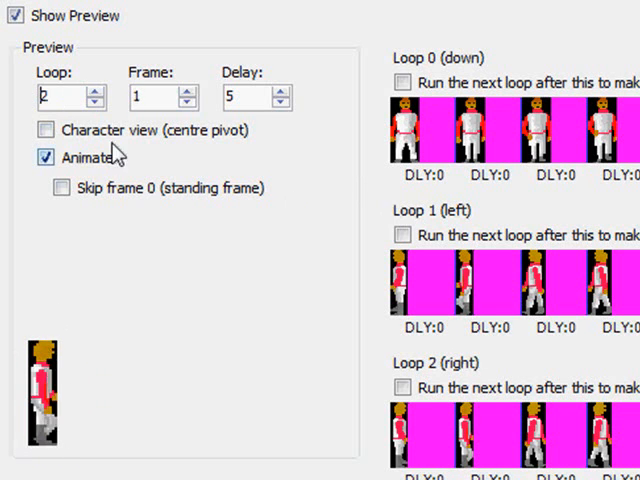
{"action": "left_click", "coordinate": [96, 90]}
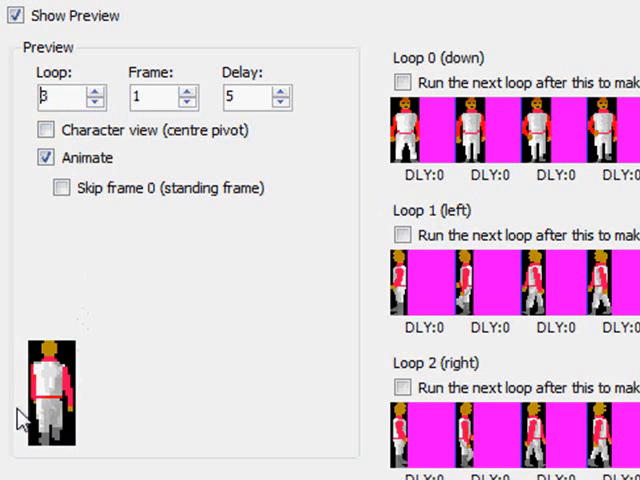
{"action": "left_click", "coordinate": [45, 158]}
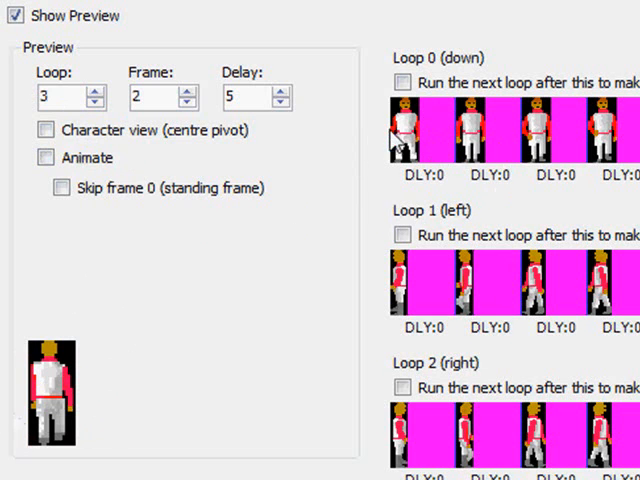
{"action": "mouse_move", "coordinate": [440, 148]}
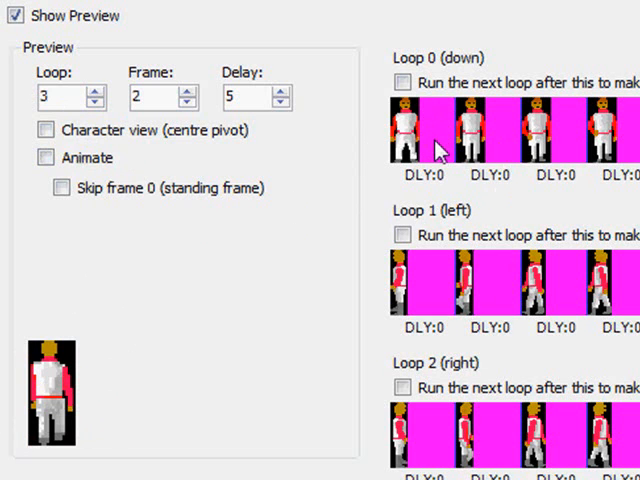
{"action": "mouse_move", "coordinate": [405, 105]}
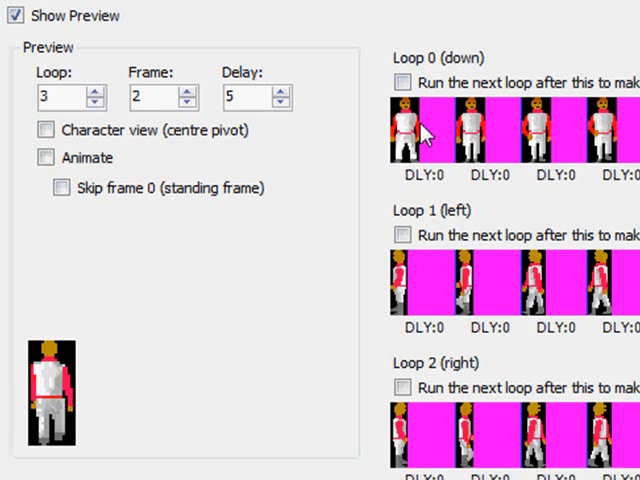
{"action": "mouse_move", "coordinate": [425, 125]}
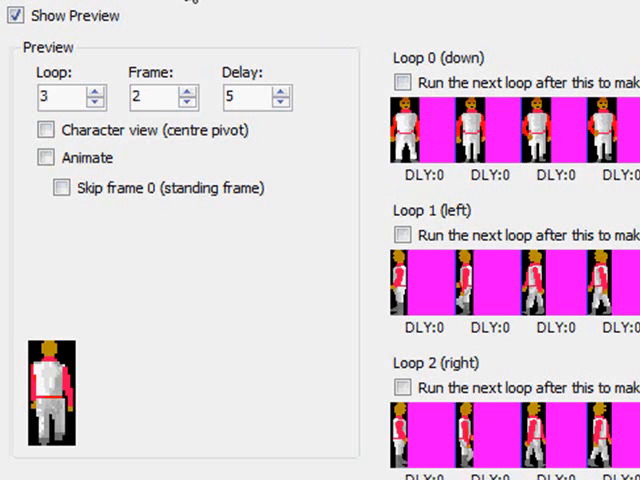
{"action": "mouse_move", "coordinate": [207, 56]}
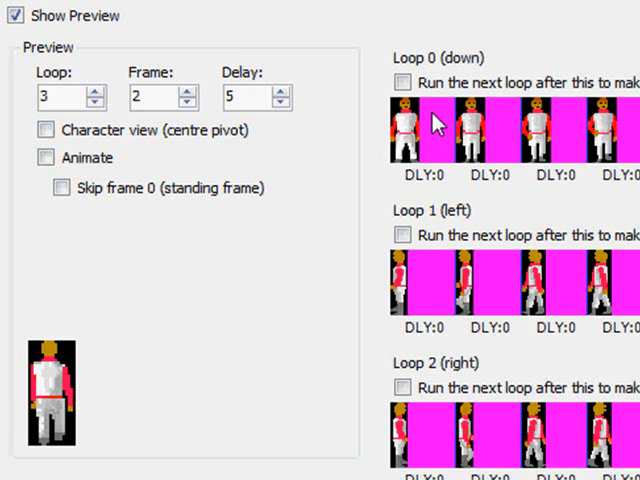
{"action": "mouse_move", "coordinate": [424, 166]}
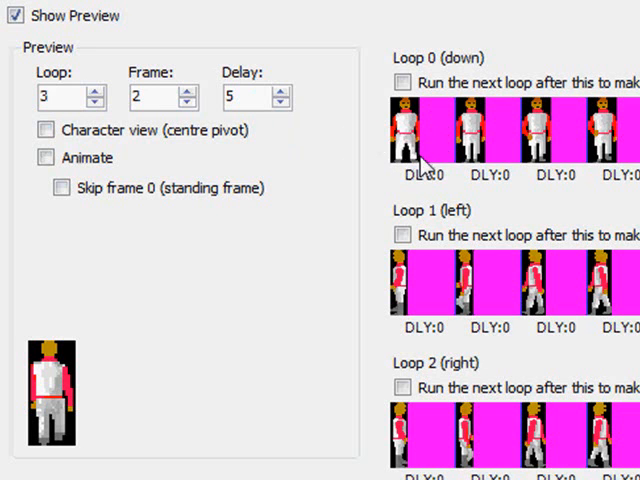
{"action": "mouse_move", "coordinate": [340, 255]}
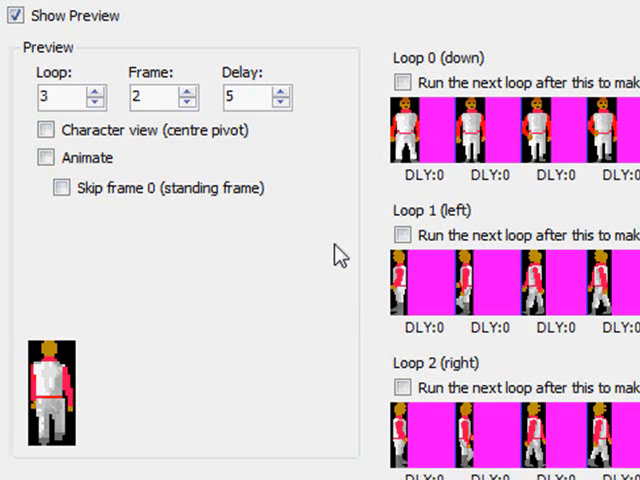
{"action": "mouse_move", "coordinate": [385, 220]}
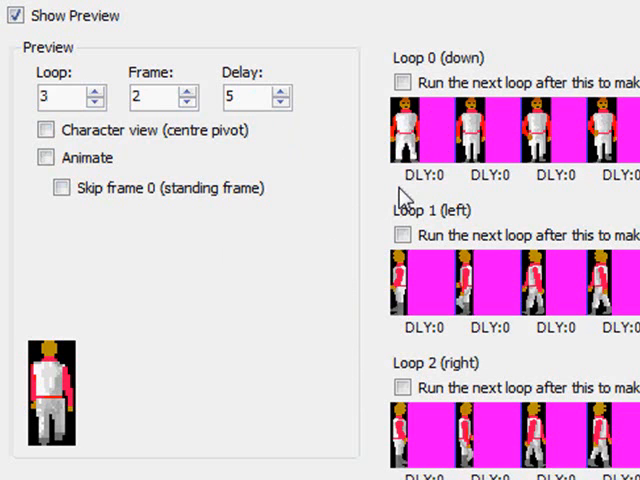
{"action": "mouse_move", "coordinate": [416, 78]}
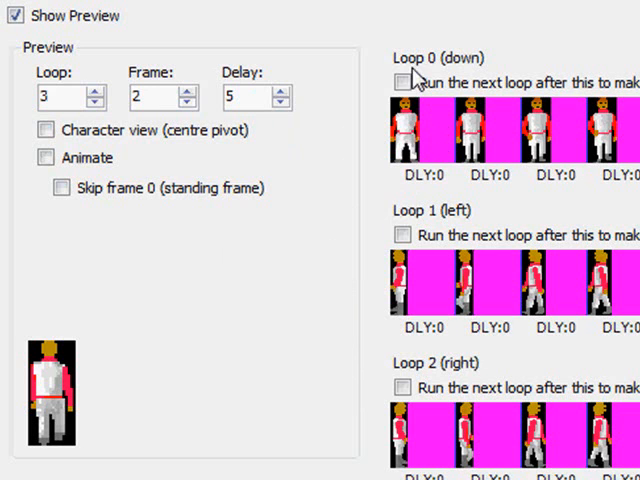
{"action": "mouse_move", "coordinate": [418, 118]}
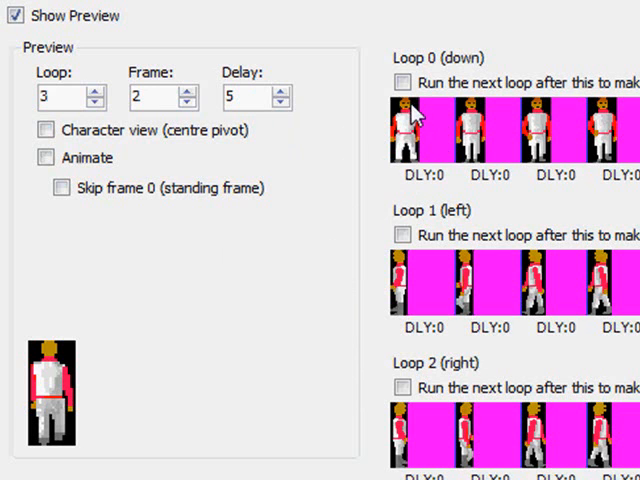
{"action": "mouse_move", "coordinate": [445, 147]}
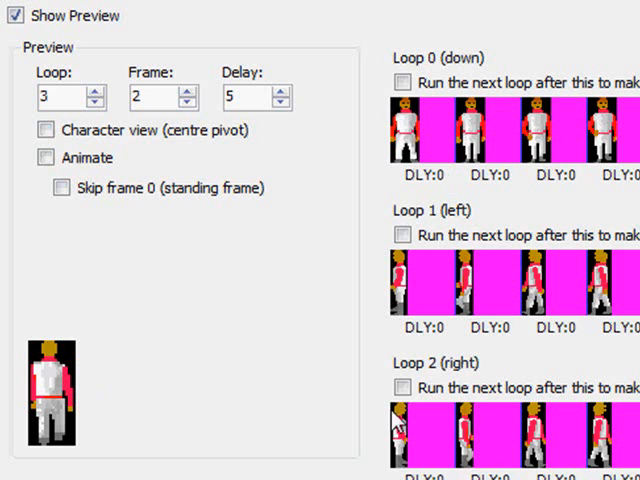
{"action": "left_click", "coordinate": [145, 97]}
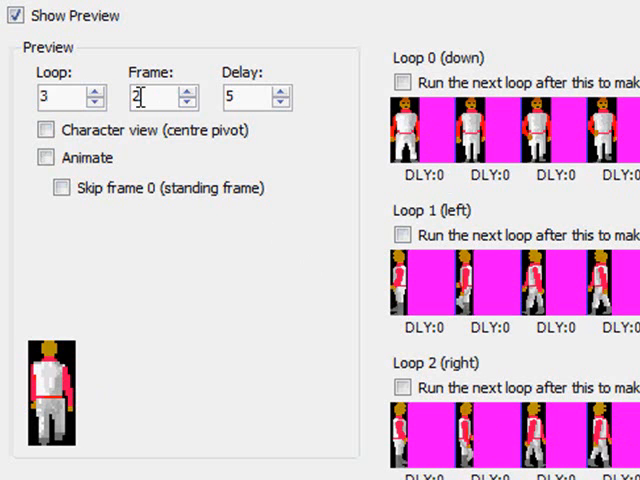
{"action": "left_click", "coordinate": [150, 97]}
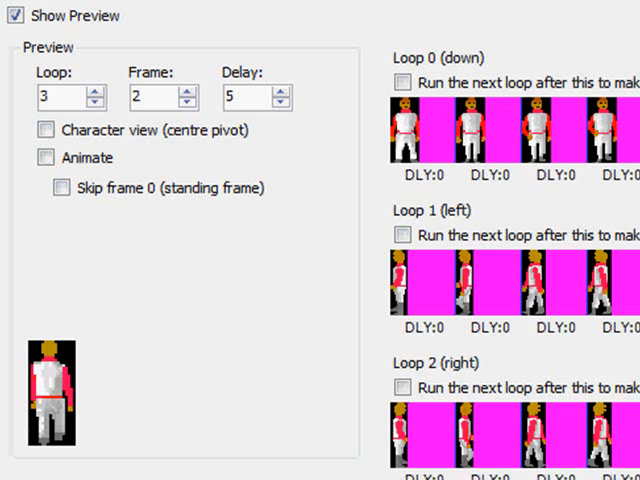
- Scroll the General Settings properties, showing 16-bit colour and 320 x 200 resolution
{"action": "scroll", "scroll_direction": "down", "scroll_amount": 3}
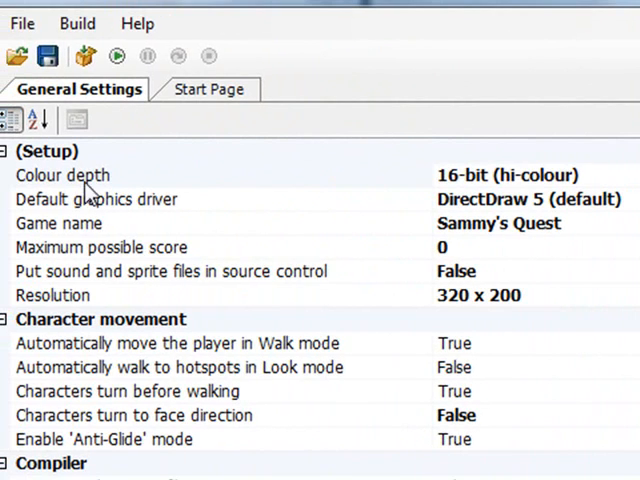
{"action": "mouse_move", "coordinate": [90, 190]}
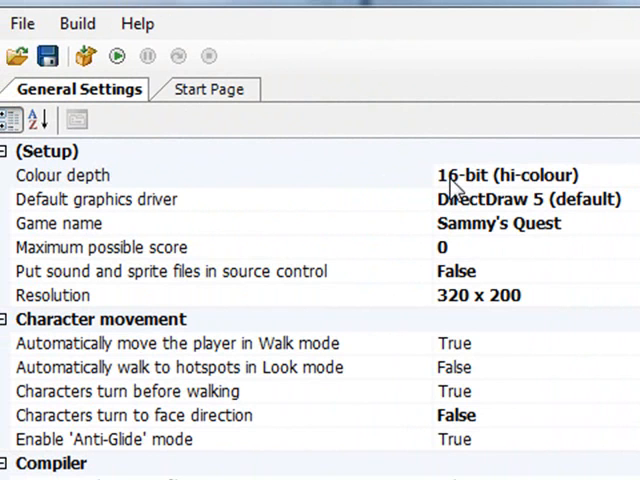
{"action": "mouse_move", "coordinate": [478, 190]}
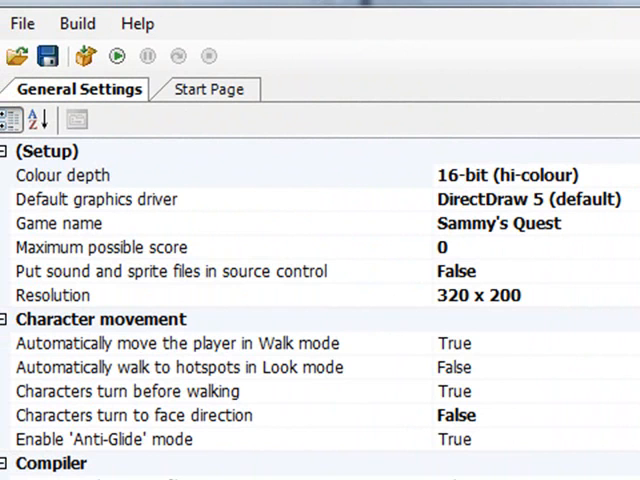
- Try 32-bit true-colour, then settle the colour depth on 8-bit colour
{"action": "left_click", "coordinate": [63, 175]}
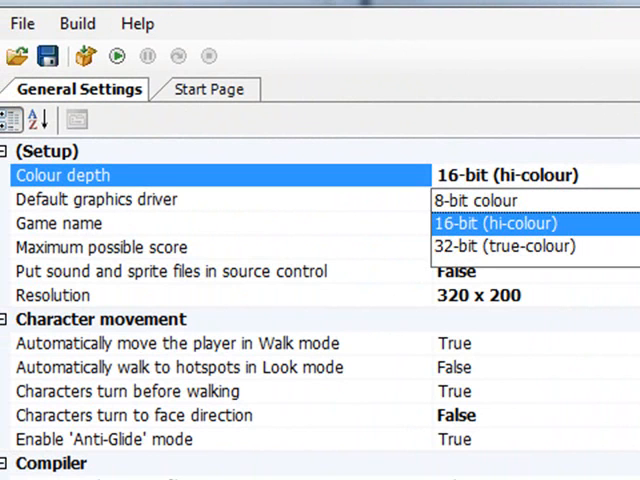
{"action": "left_click", "coordinate": [495, 247]}
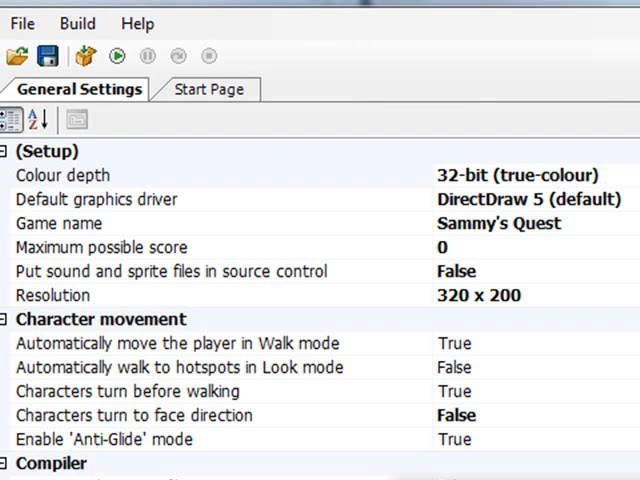
{"action": "left_click", "coordinate": [64, 175]}
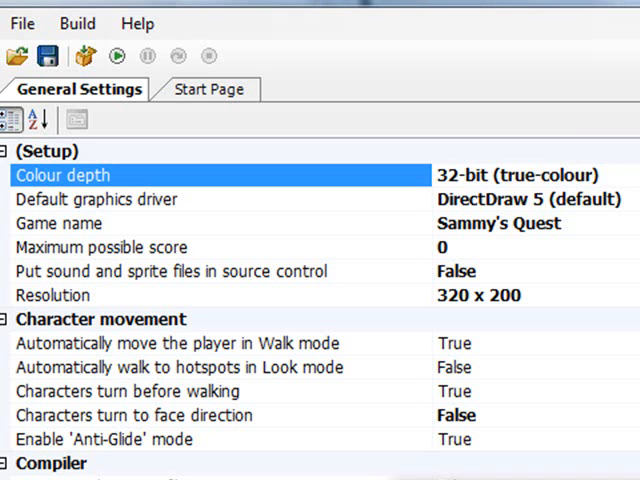
{"action": "left_click", "coordinate": [520, 175]}
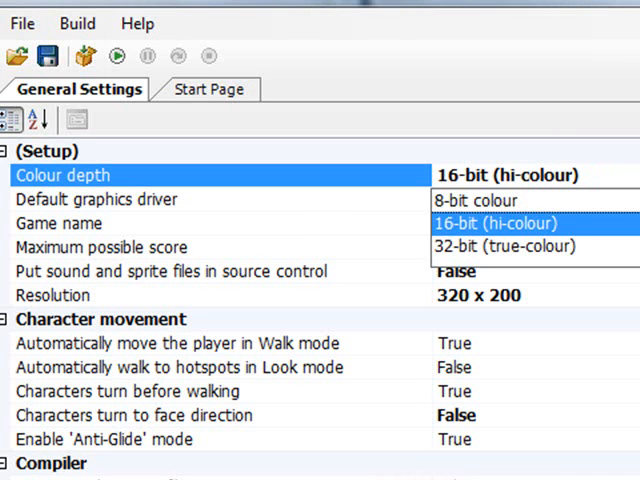
{"action": "left_click", "coordinate": [470, 200]}
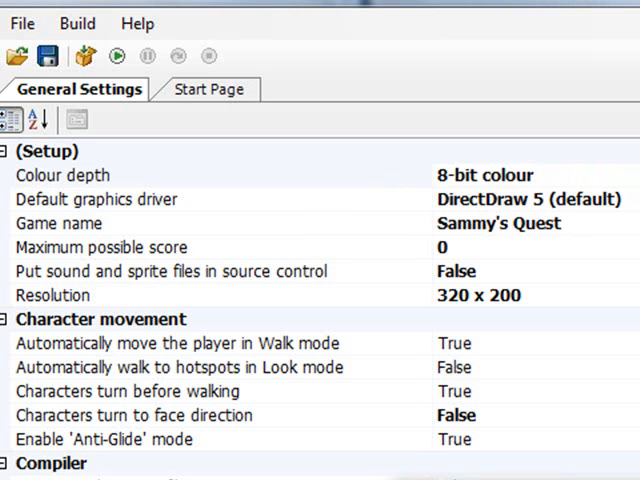
{"action": "left_click", "coordinate": [63, 175]}
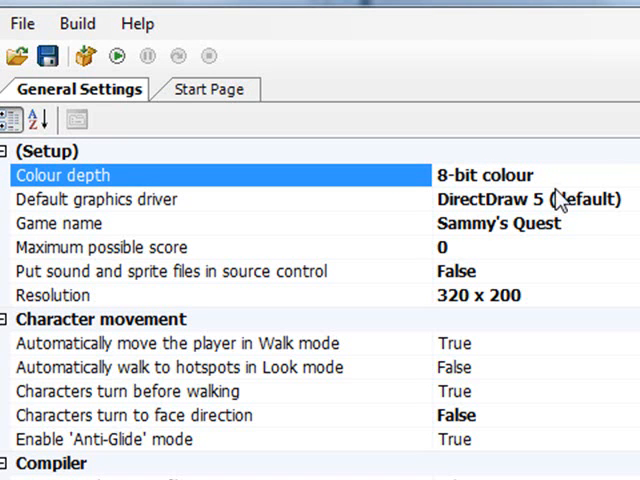
{"action": "mouse_move", "coordinate": [562, 195]}
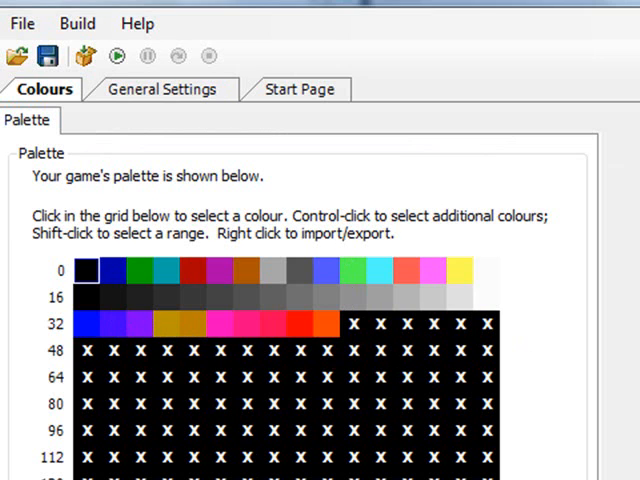
{"action": "mouse_move", "coordinate": [70, 288]}
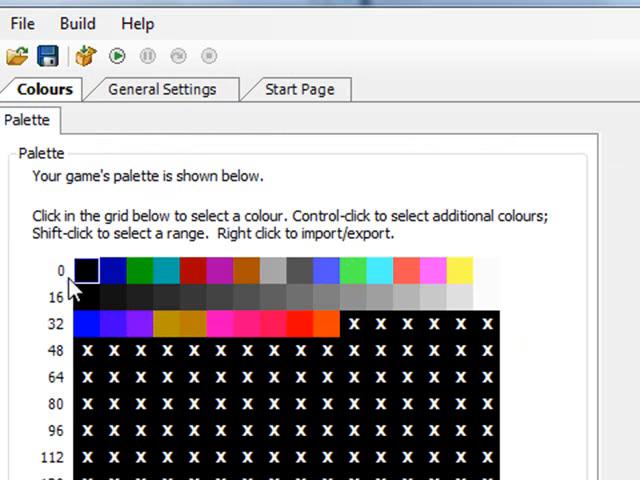
{"action": "mouse_move", "coordinate": [155, 320]}
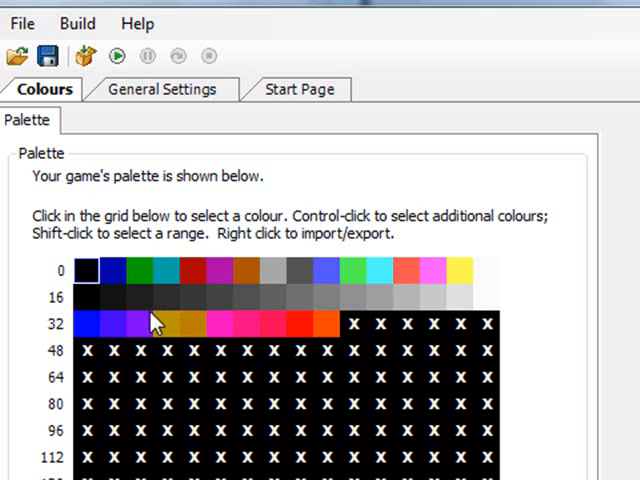
{"action": "mouse_move", "coordinate": [220, 285]}
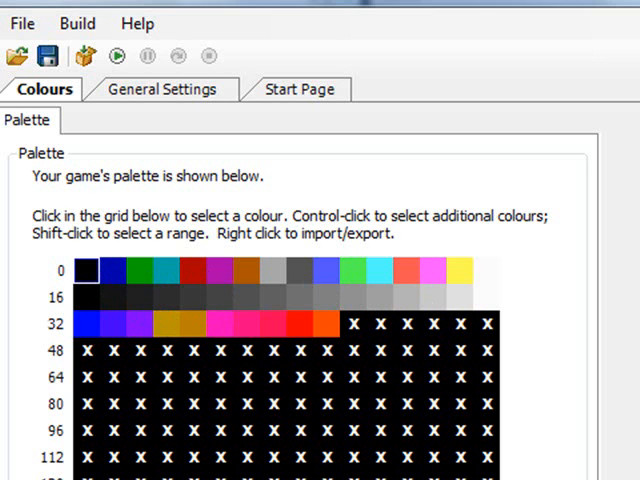
- Inspect the teal swatch in the 8-bit palette, then return to General Settings
{"action": "left_click", "coordinate": [164, 270]}
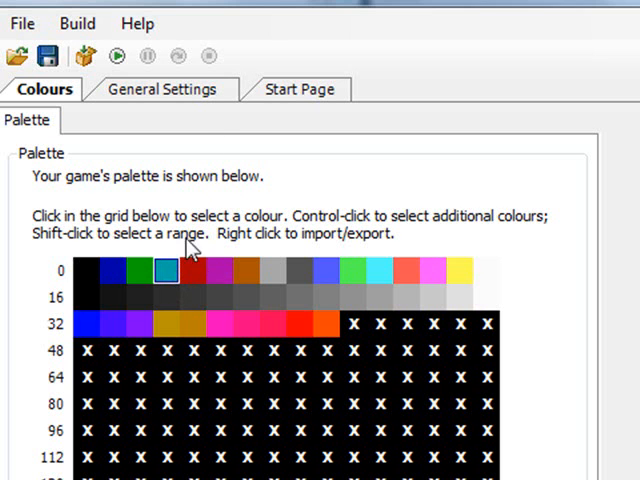
{"action": "left_click", "coordinate": [162, 89]}
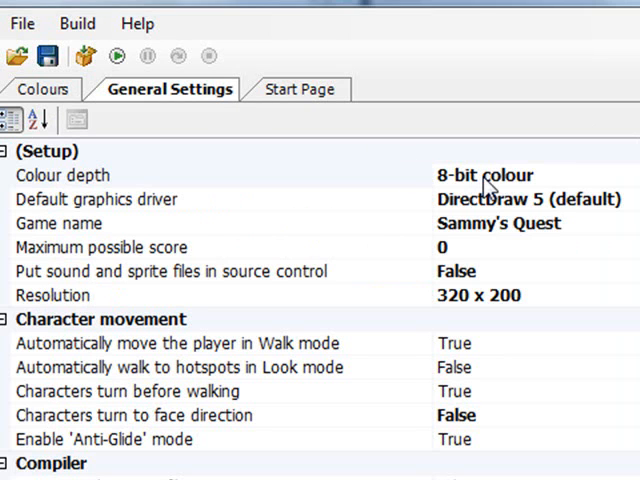
- Choose 16-bit (hi-colour) from the Colour depth dropdown in General Settings
{"action": "left_click", "coordinate": [63, 175]}
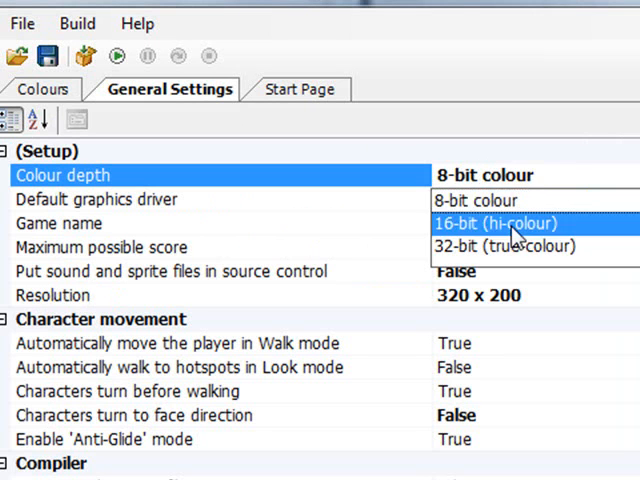
{"action": "left_click", "coordinate": [494, 223]}
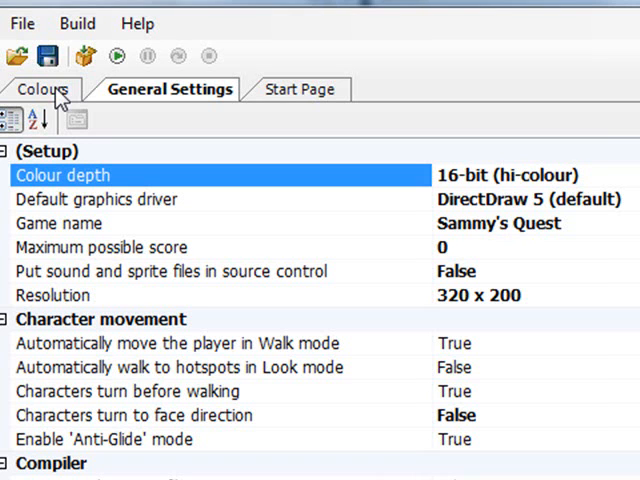
{"action": "mouse_move", "coordinate": [420, 73]}
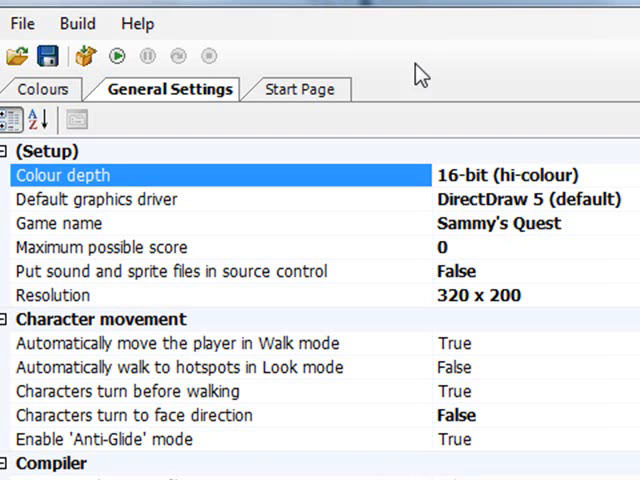